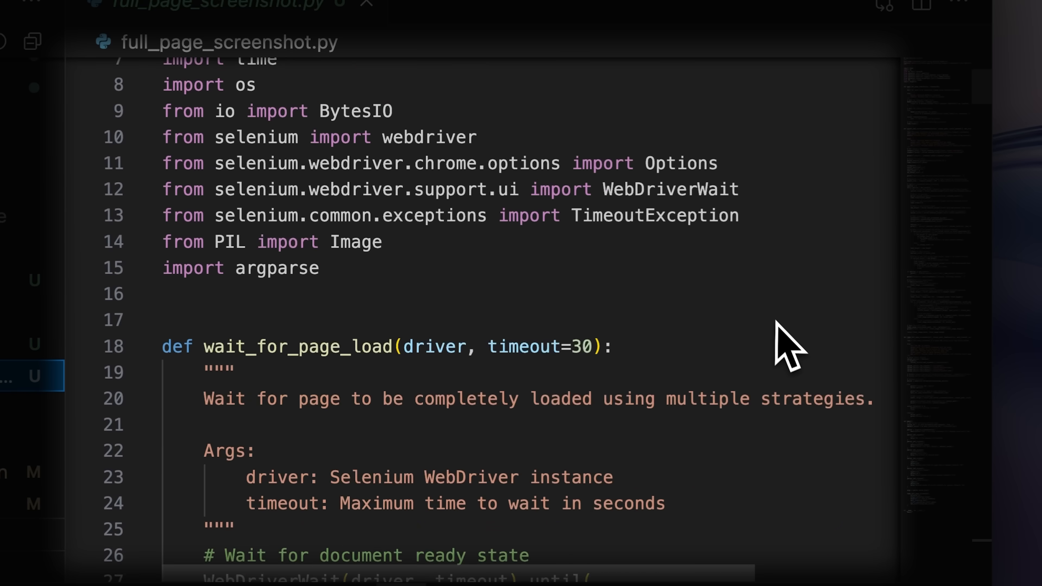
- Review CLAUDE.md's Chrome Extension Context Management rules in the editor
scroll("down", 3)
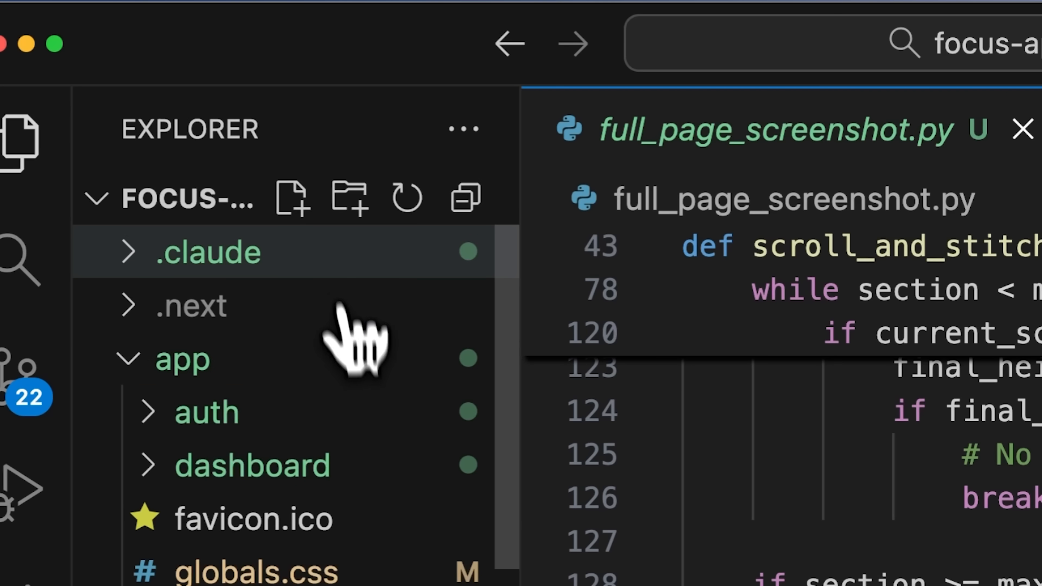
left_click(207, 252)
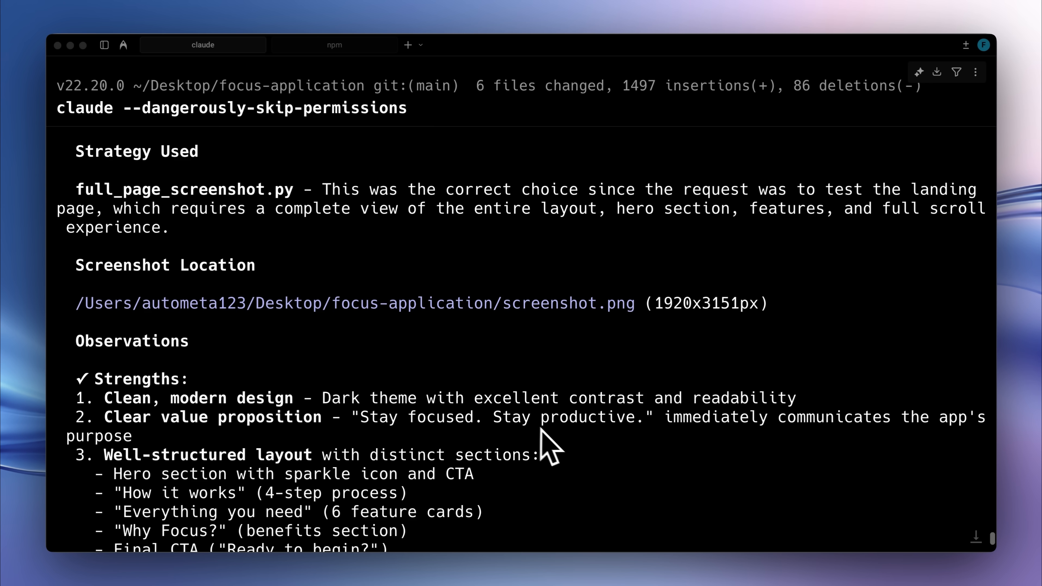
scroll("down", 3)
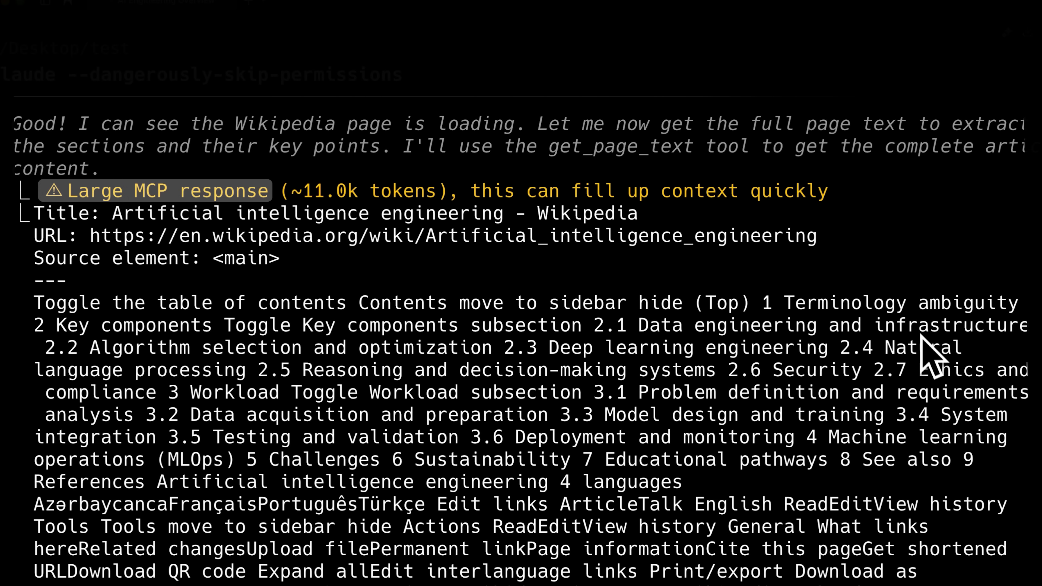
scroll("down", 3)
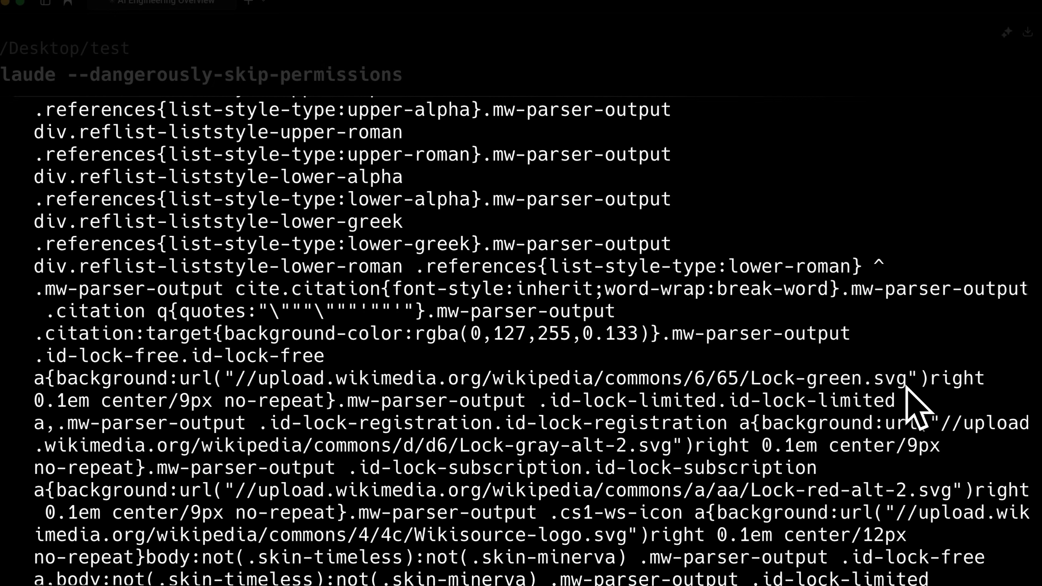
scroll("down", 3)
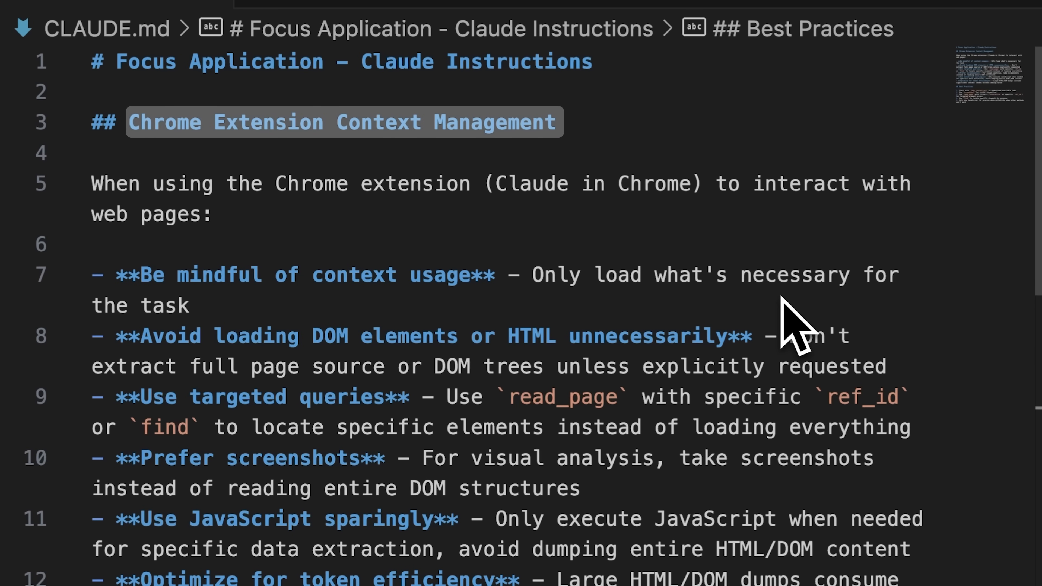
- Bring up the JavaScript snippet that auto-dismisses cookie banners
scroll("down", 3)
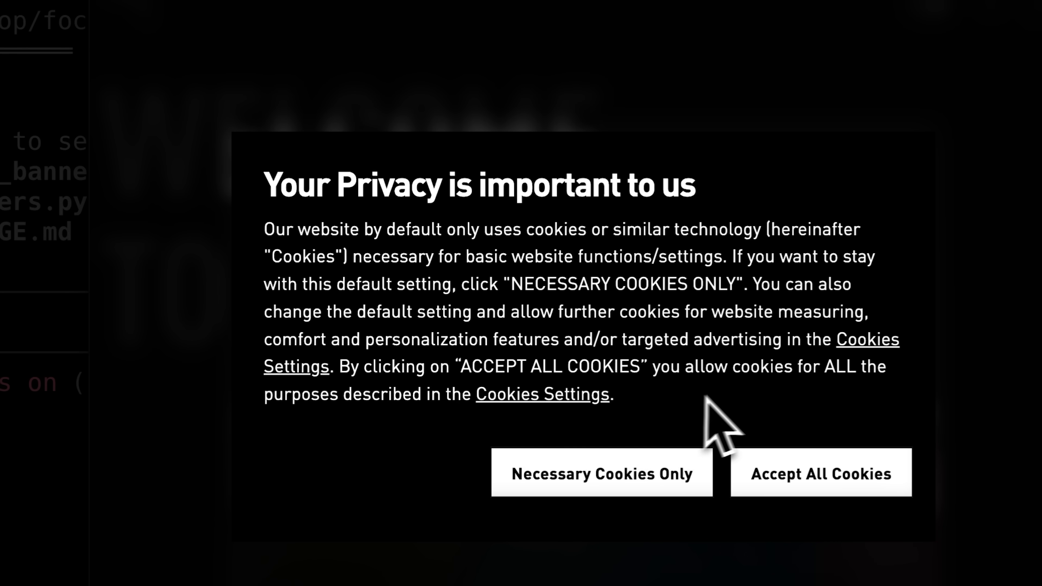
mouse_move(938, 373)
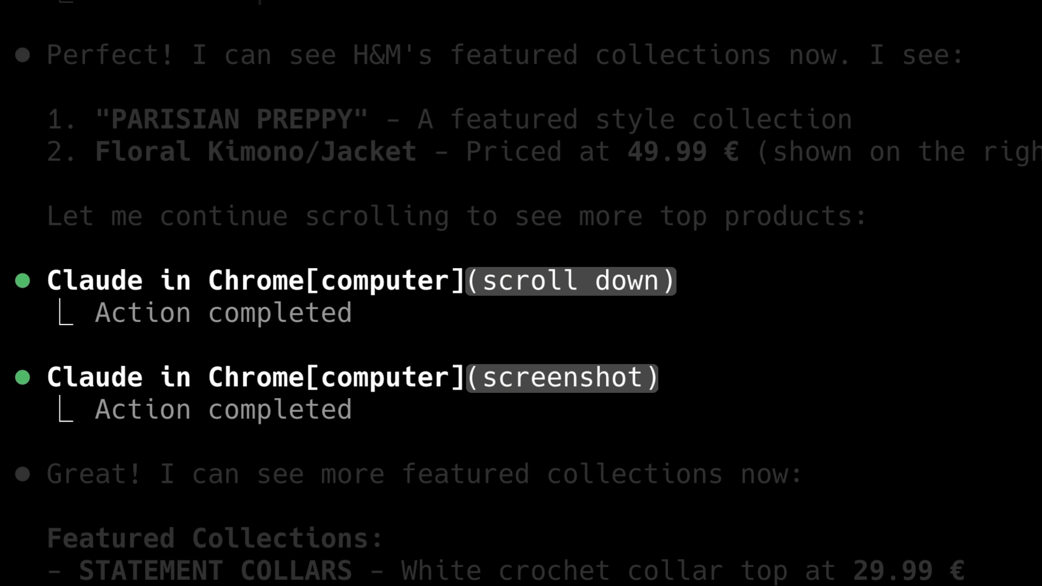
scroll("down", 3)
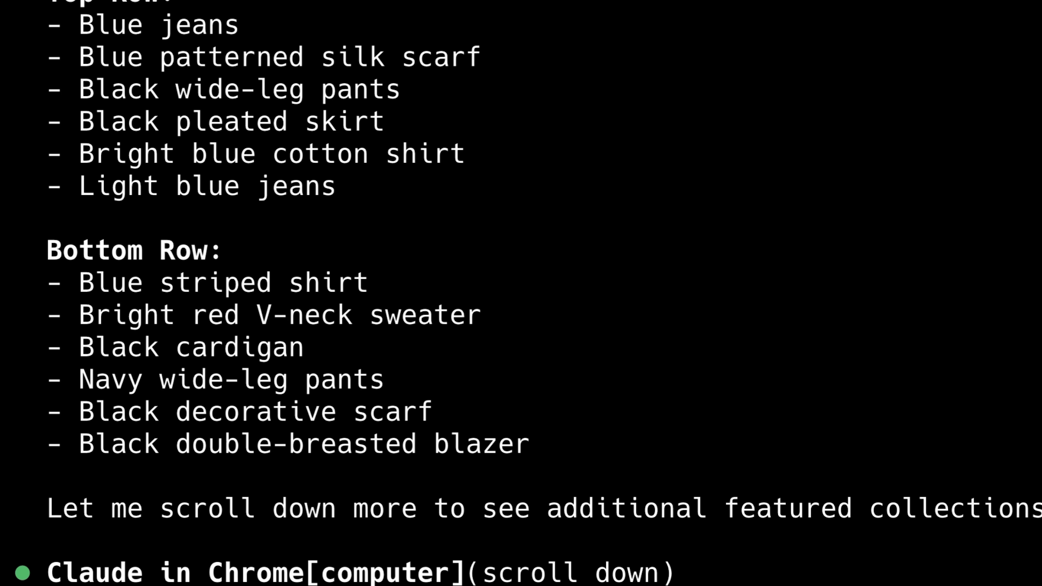
scroll("down", 3)
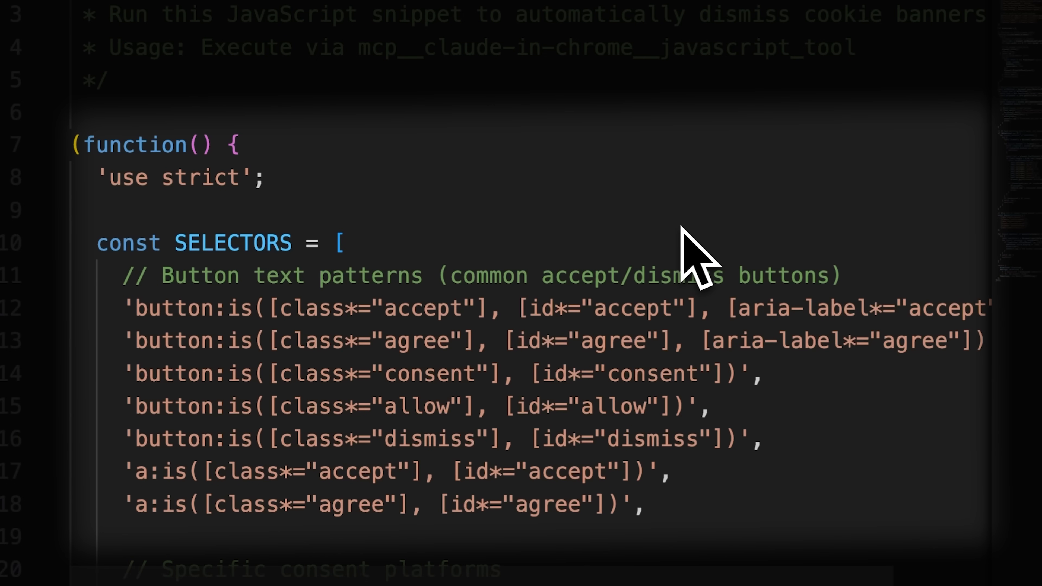
scroll("down", 3)
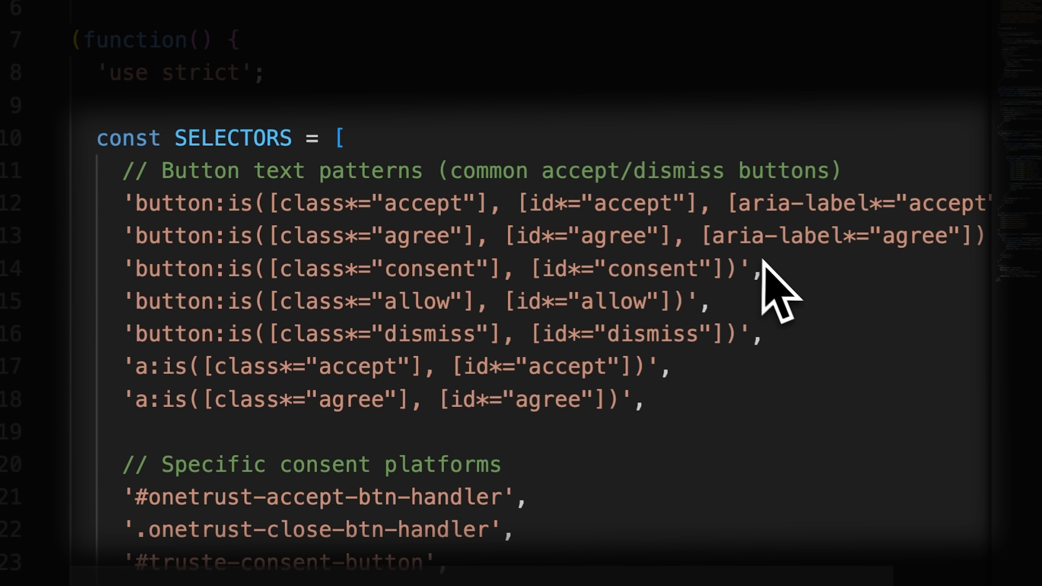
scroll("down", 3)
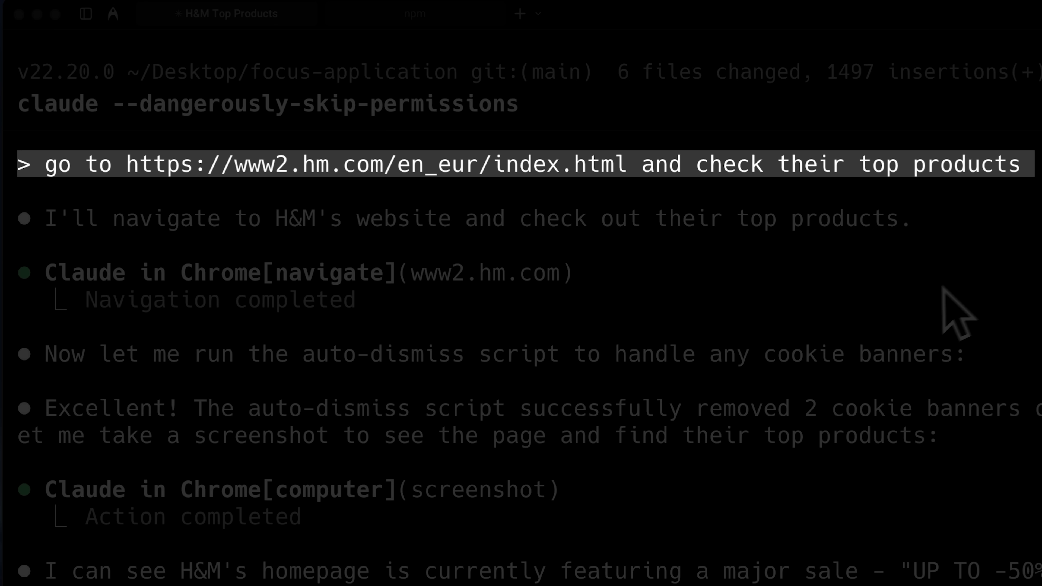
scroll("down", 3)
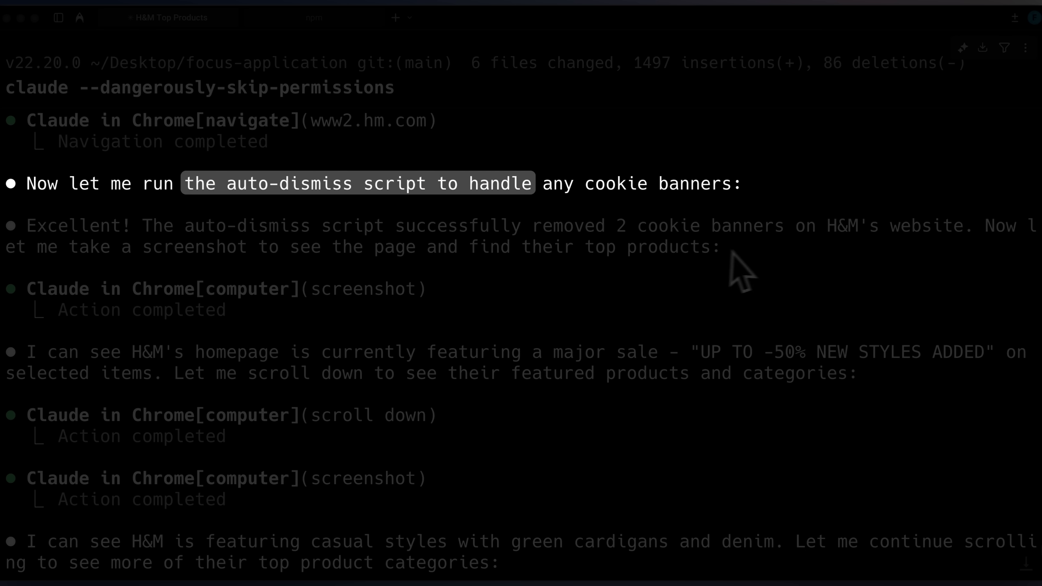
mouse_move(781, 273)
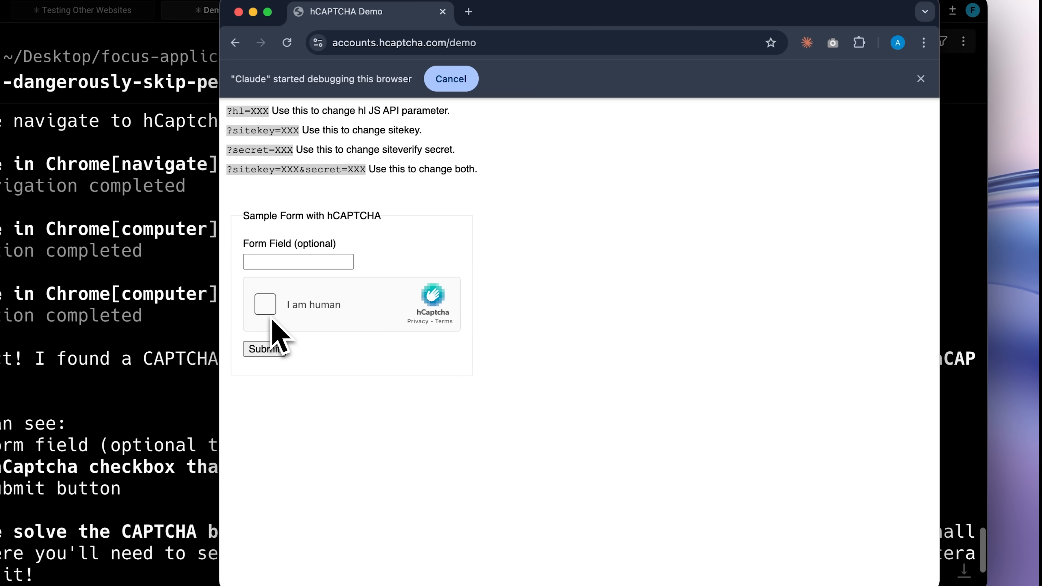
- Start the 'I am human' hCAPTCHA challenge and select both orange tiles as throwable
left_click(265, 304)
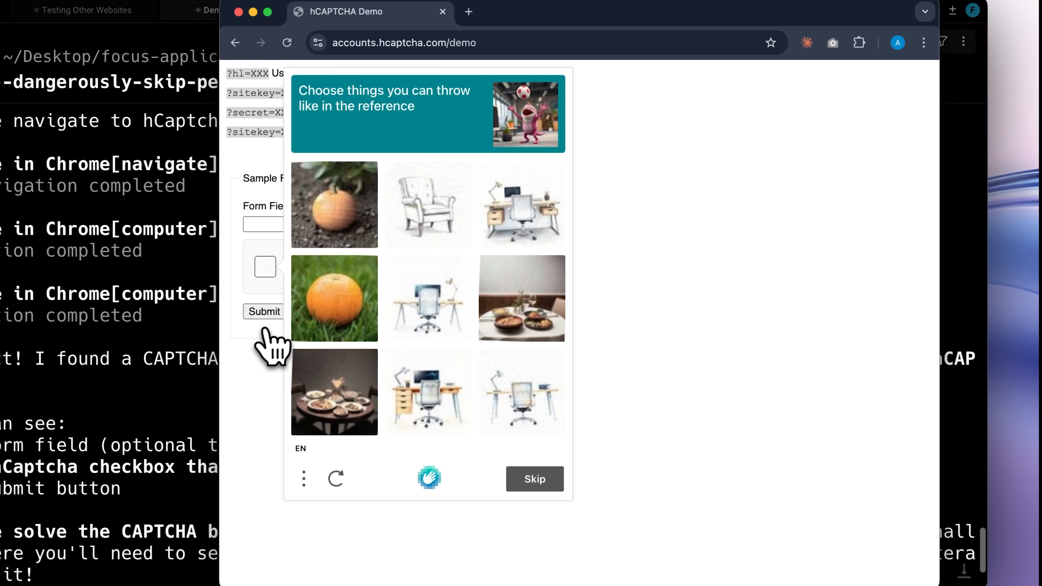
mouse_move(237, 404)
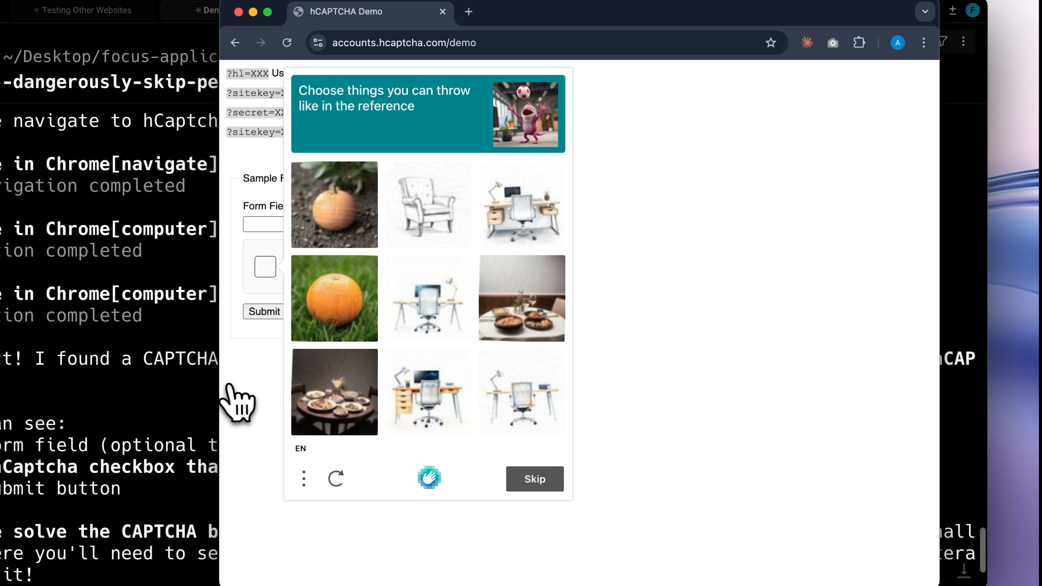
mouse_move(226, 399)
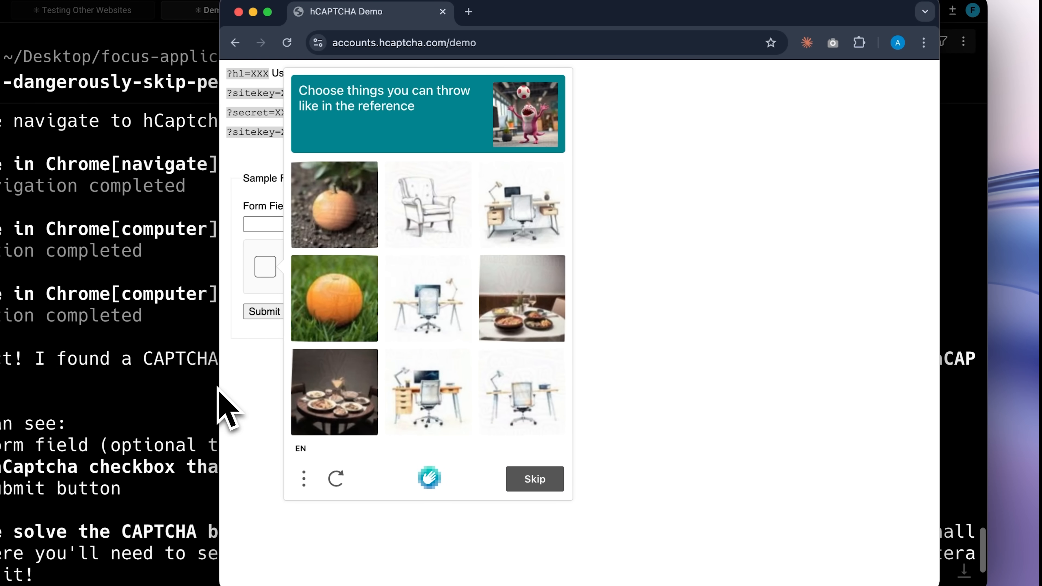
left_click(334, 298)
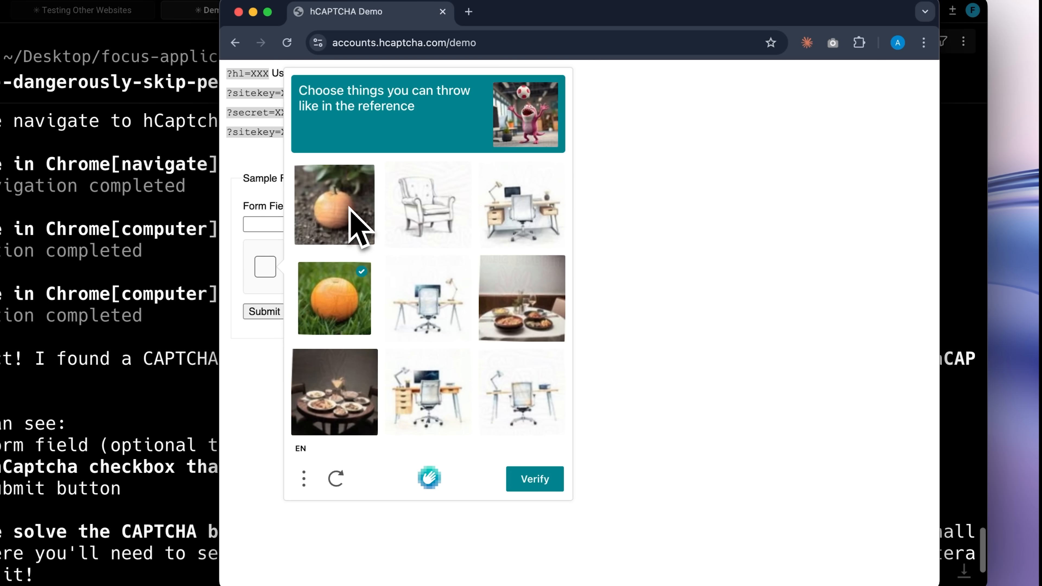
left_click(534, 479)
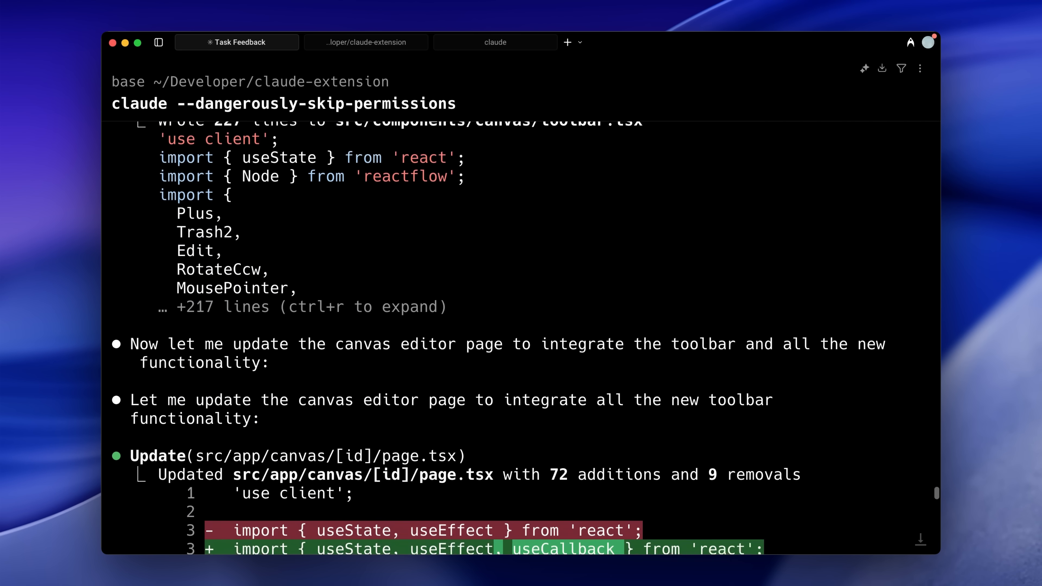
- Scroll the CanvasEditorPage diff showing node-selection imports and new useState hooks
scroll("down", 3)
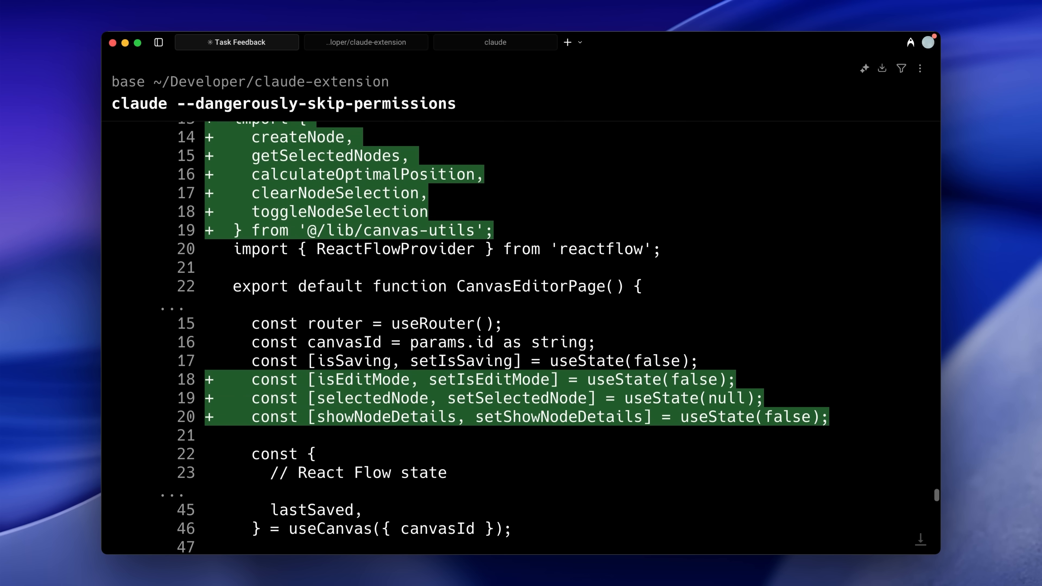
scroll("down", 3)
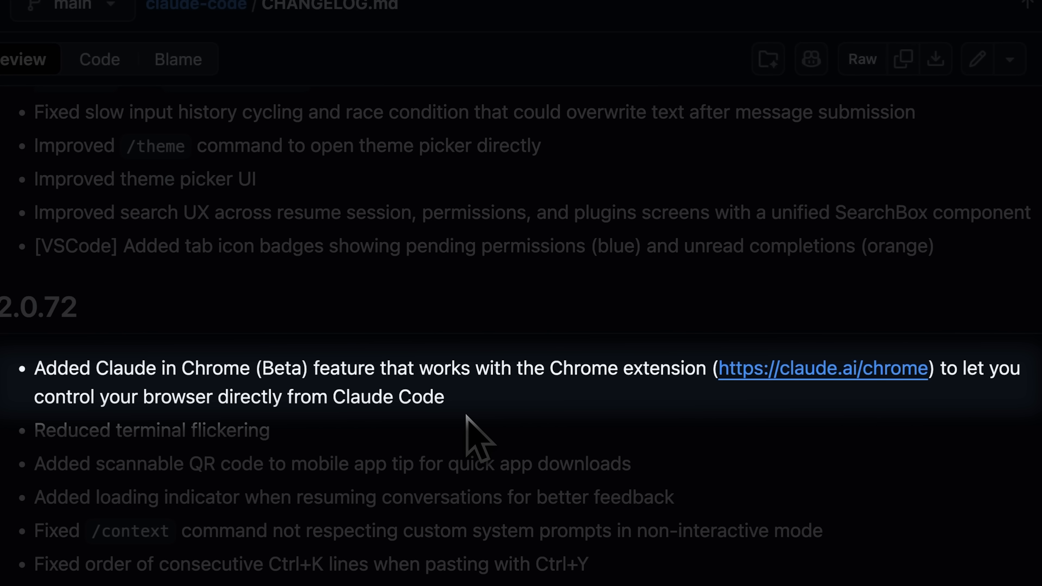
mouse_move(501, 439)
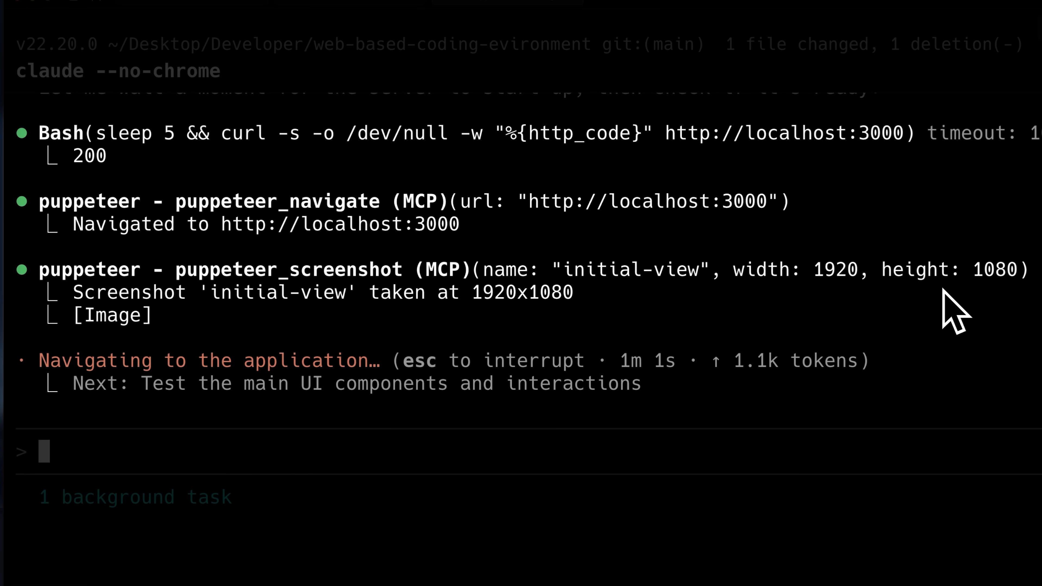
- Switch to the agent run reaching localhost:3000 and screenshotting the initial view
left_click(978, 74)
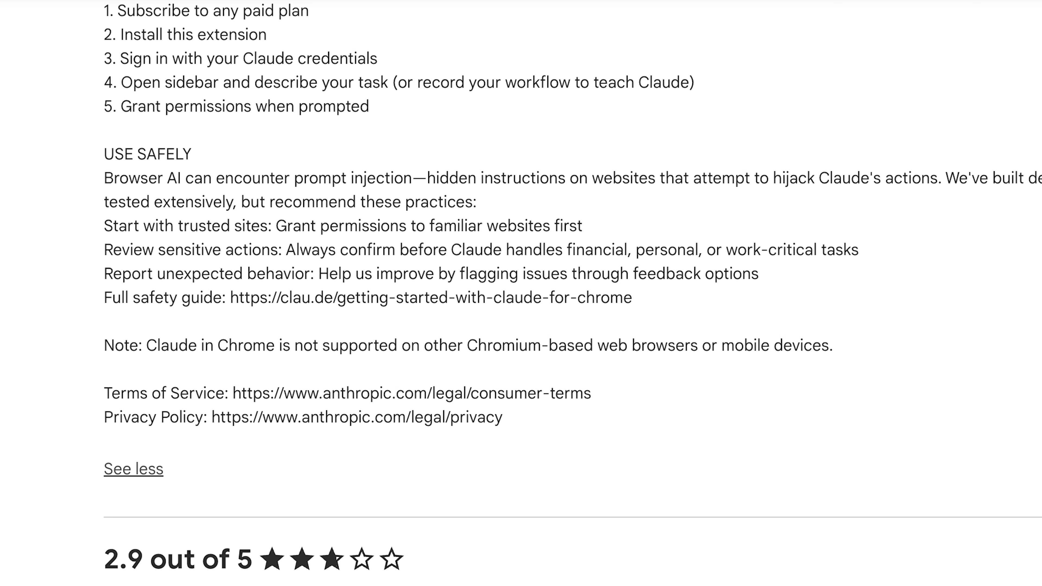
- Select the listing's description text covering setup steps and safety advice
left_click_drag(144, 345, 832, 345)
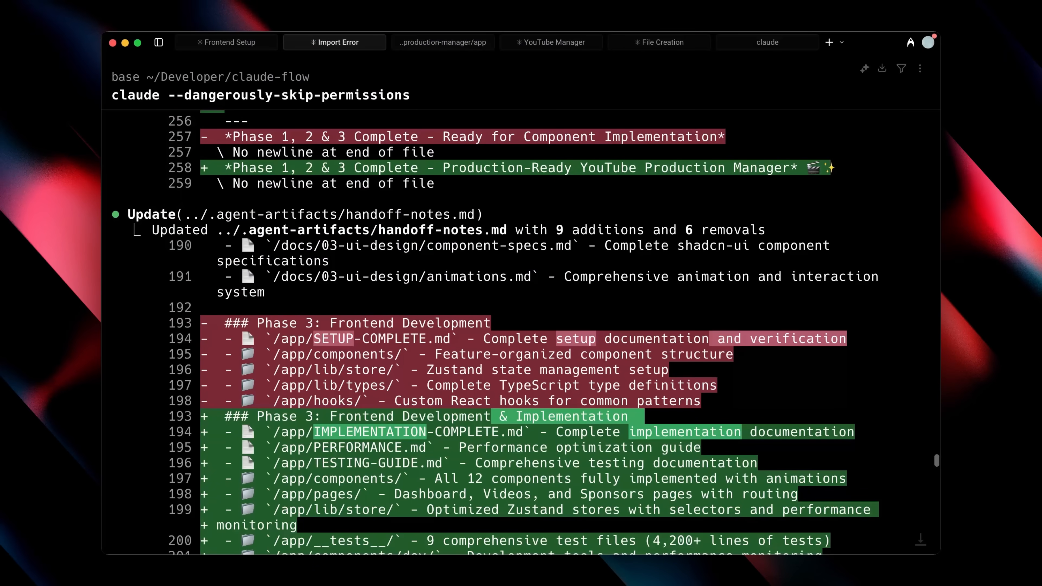
- Scroll through the handoff-notes.md update and the Phase 3 Complete testing summary
scroll("down", 3)
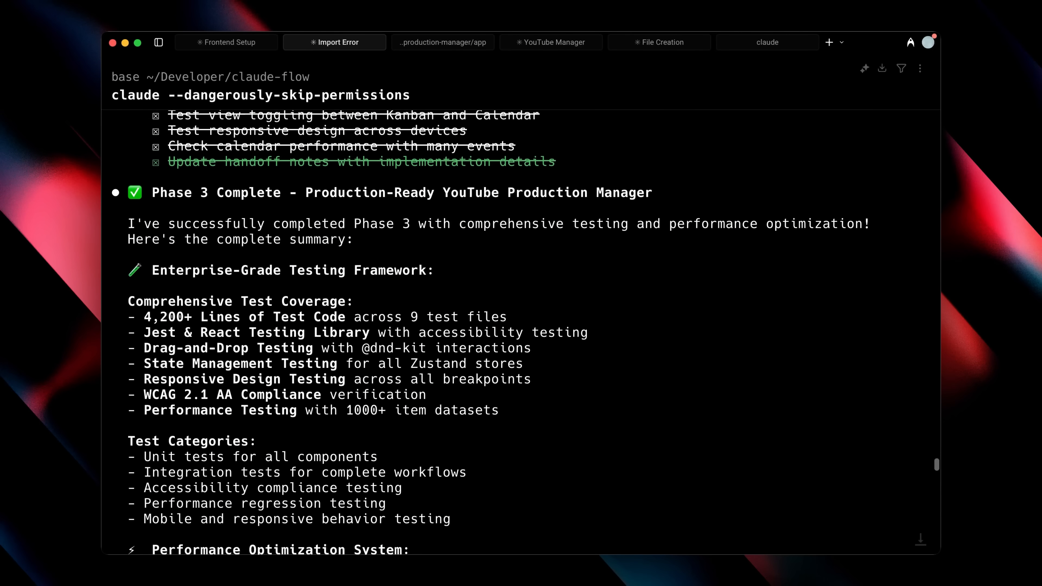
scroll("down", 3)
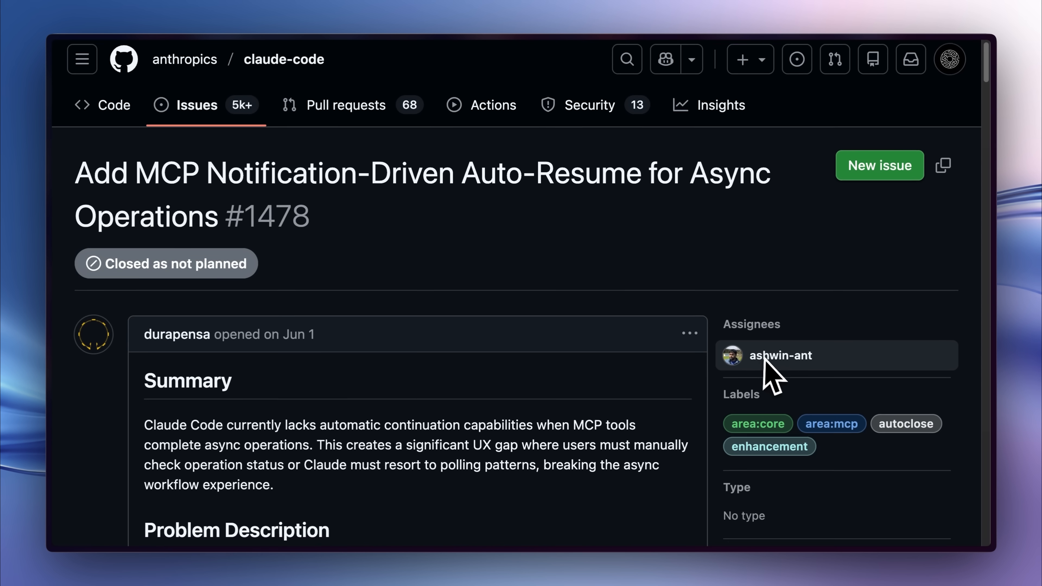
- Scroll issue #1478 on MCP auto-resume, closed as not planned
scroll("down", 3)
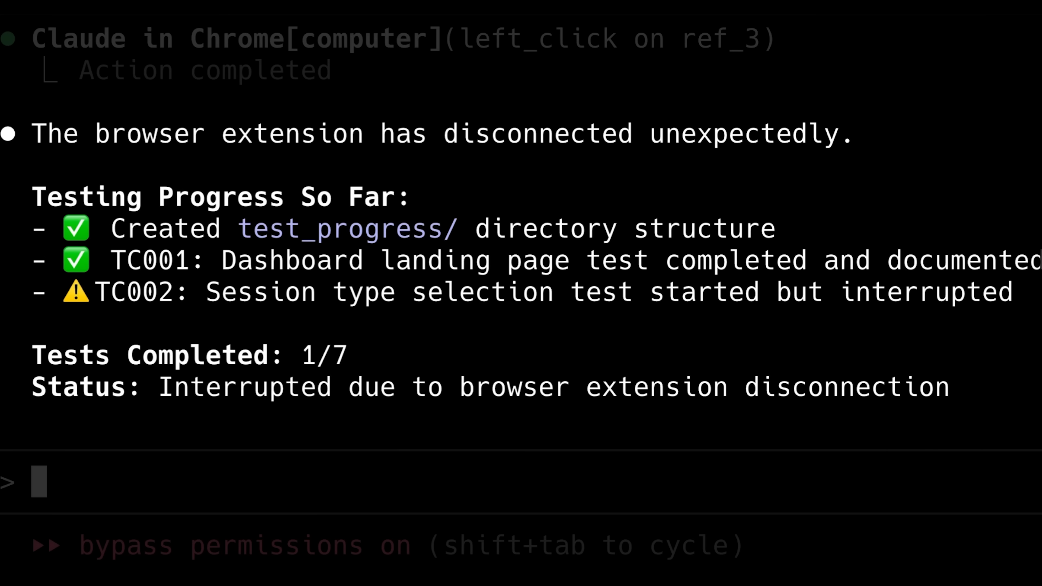
- Tell the agent 'use the chrome extension now', then 'continue' the interrupted tests
type("use the chrome extension now")
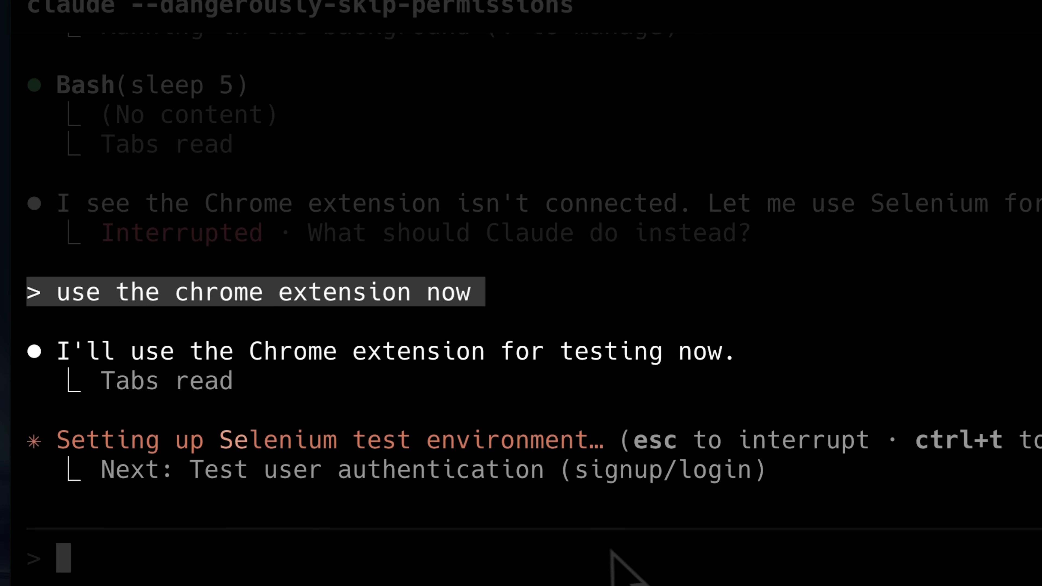
type("continue")
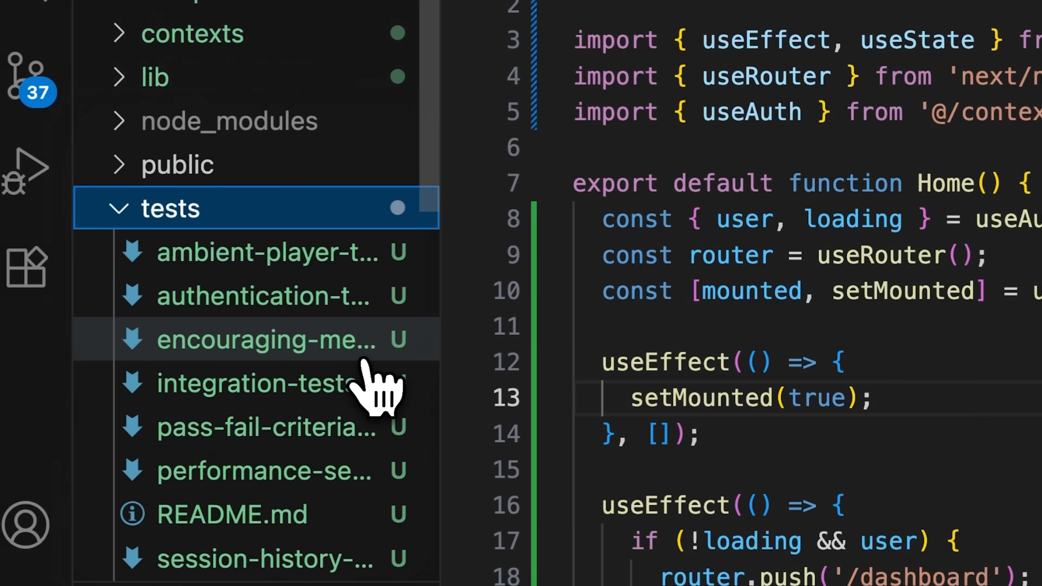
scroll("down", 3)
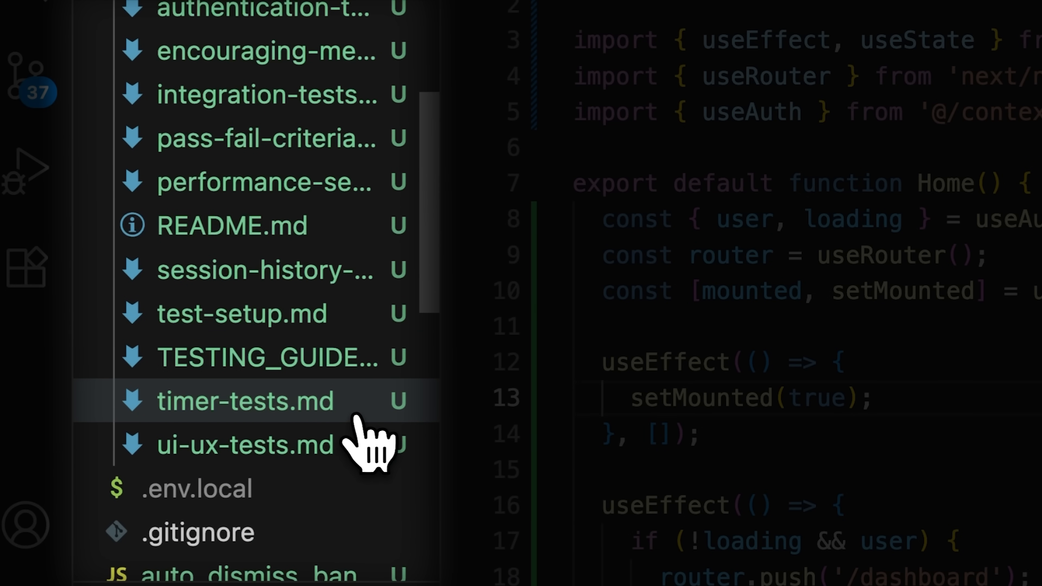
left_click(265, 181)
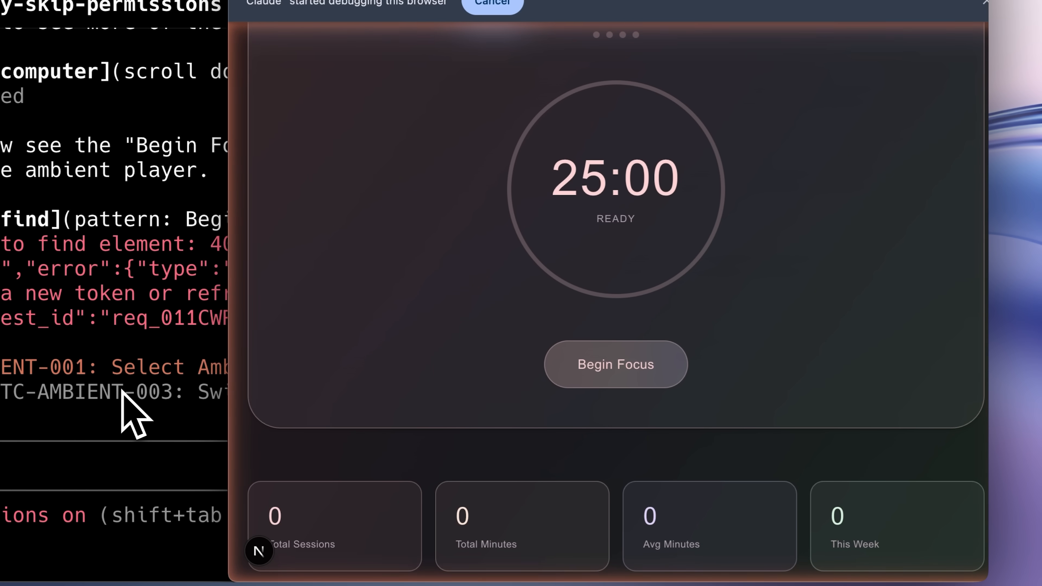
- Focus the Claude Code prompt and run /compact while the ambient sound tests proceed
left_click(615, 364)
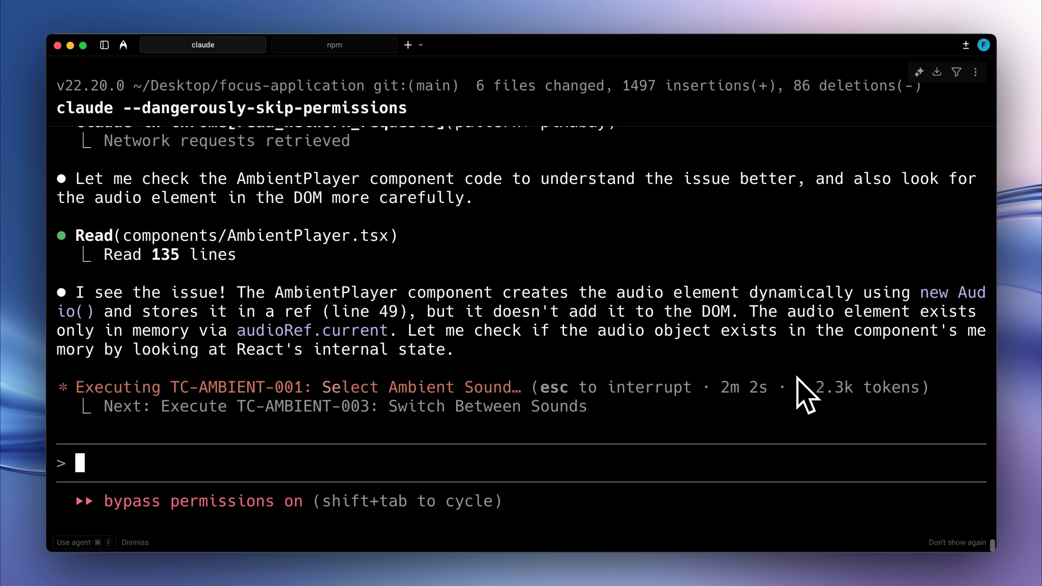
type("/compact")
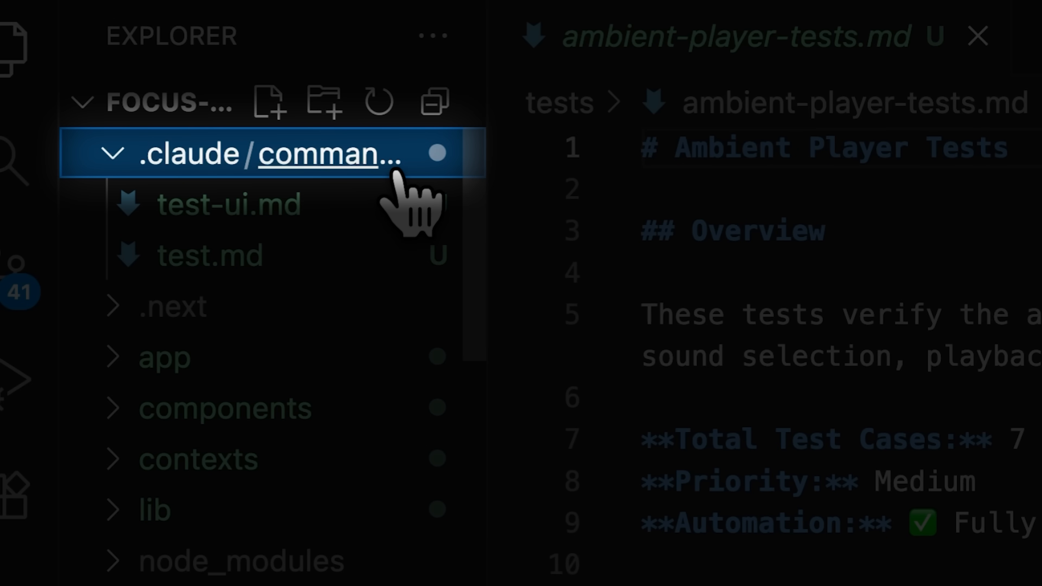
- Open test-ui.md from .claude/commands and scroll its steps to the updated test log diff
left_click(210, 256)
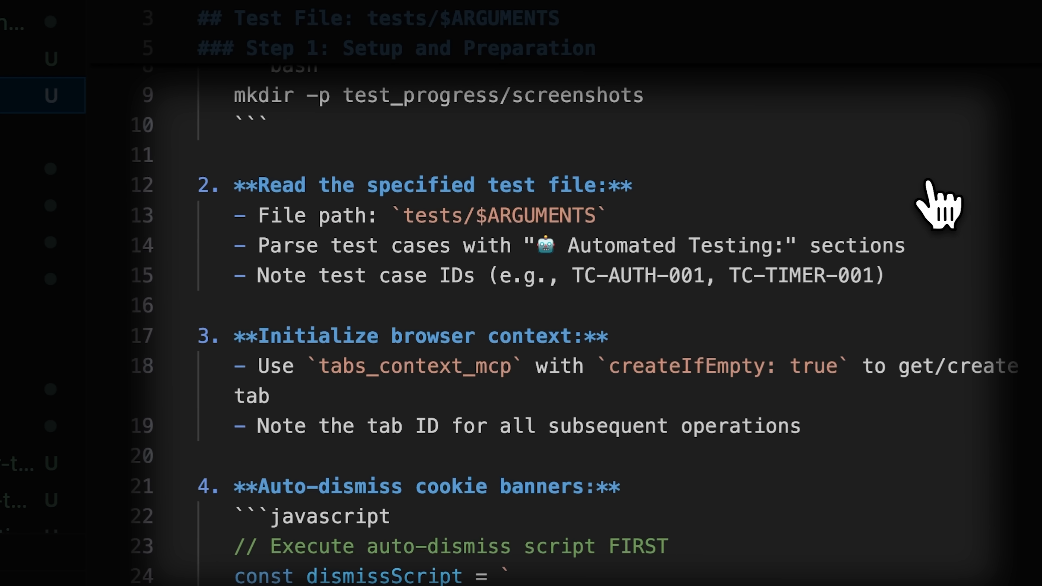
scroll("down", 3)
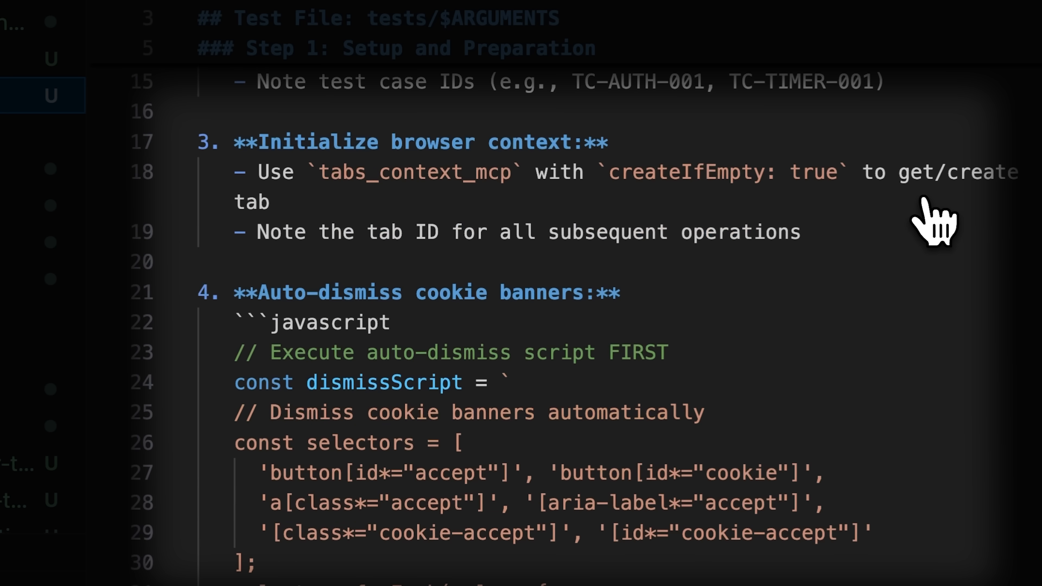
scroll("down", 3)
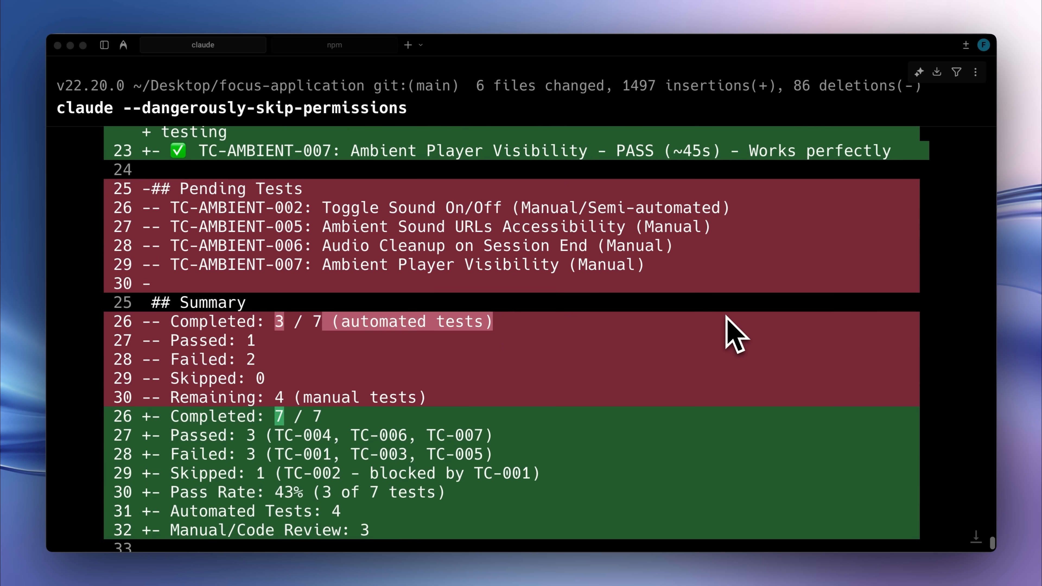
scroll("down", 3)
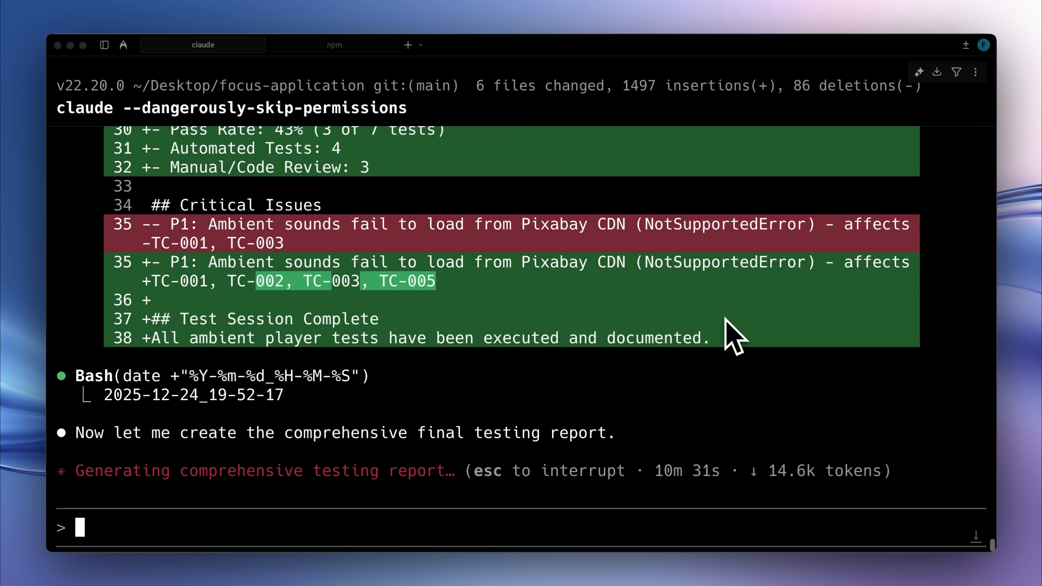